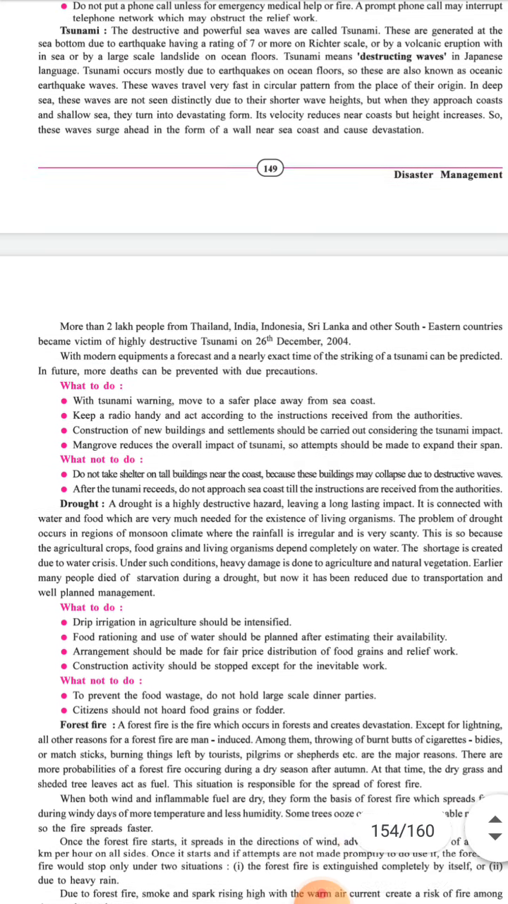
{"action": "scroll", "scroll_direction": "down", "scroll_amount": 3}
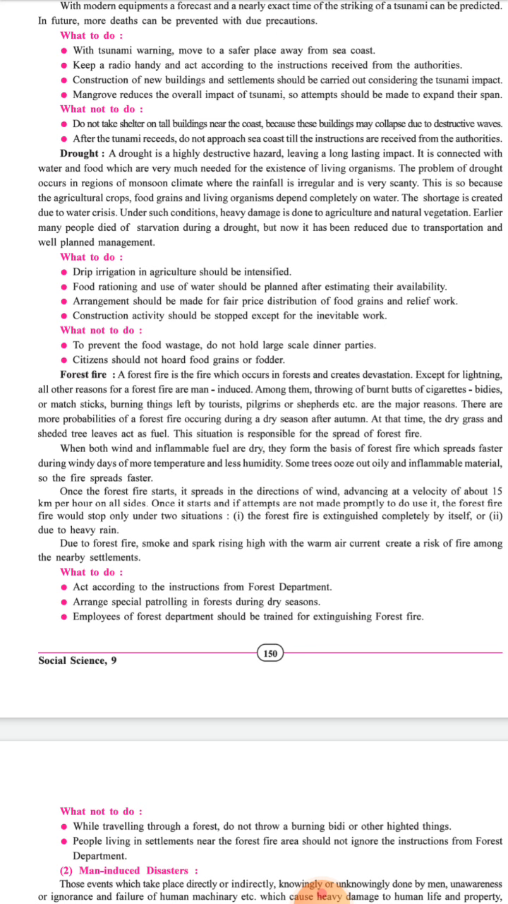
{"action": "scroll", "scroll_direction": "down", "scroll_amount": 3}
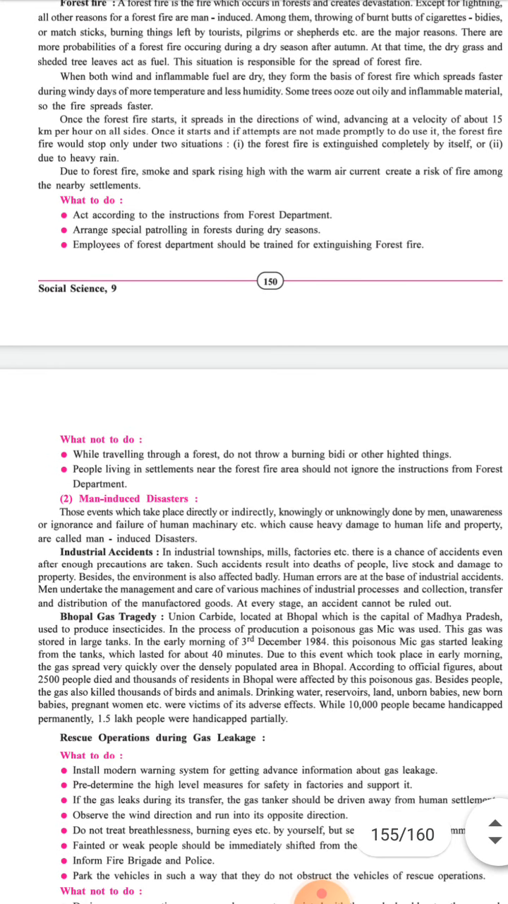